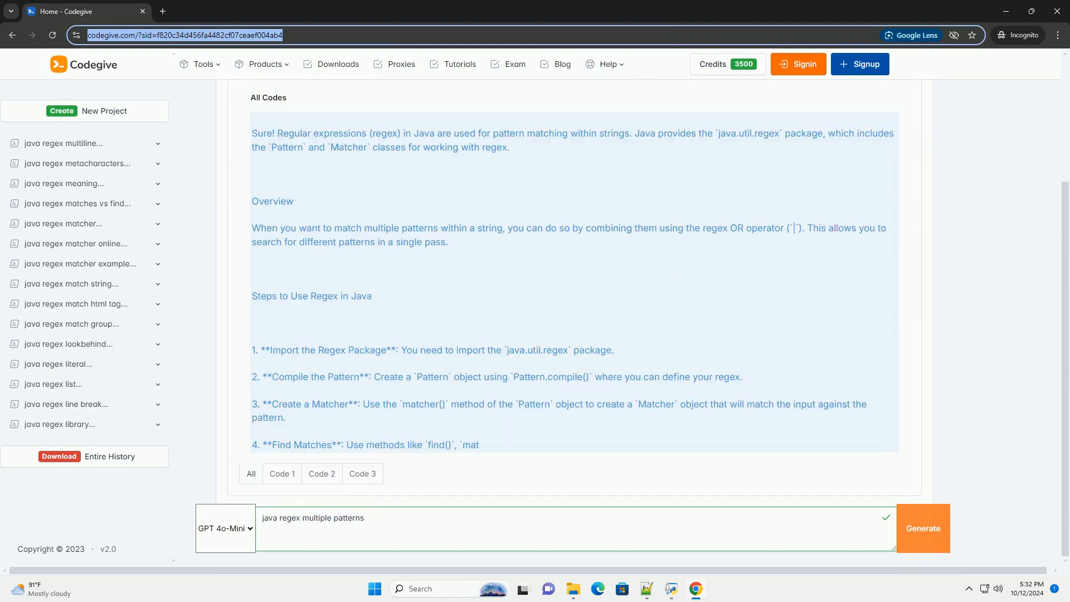
{"action": "scroll", "scroll_direction": "down", "scroll_amount": 3}
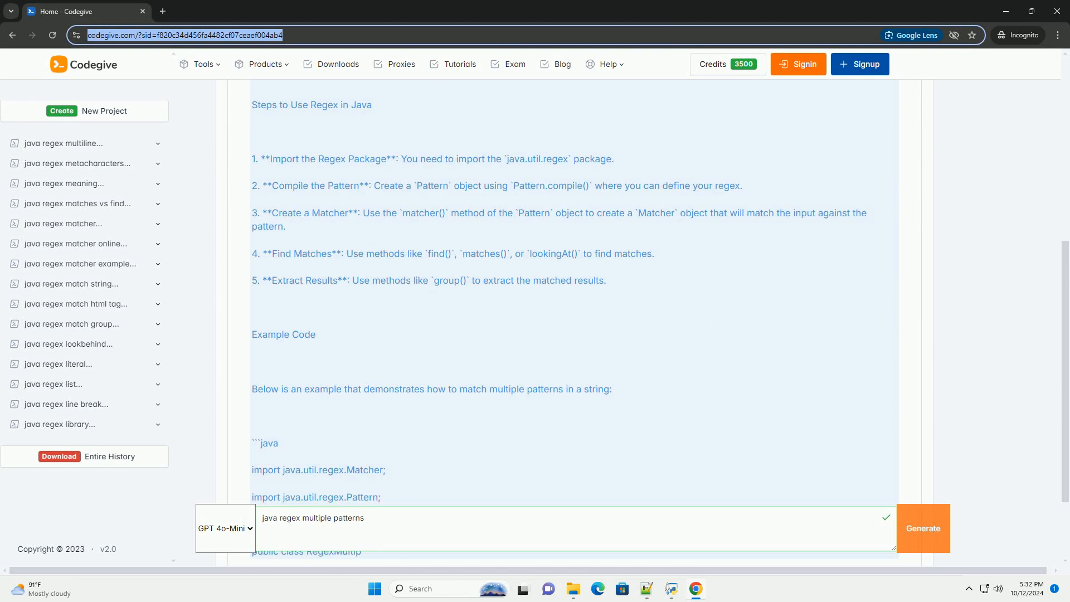
{"action": "scroll", "scroll_direction": "down", "scroll_amount": 3}
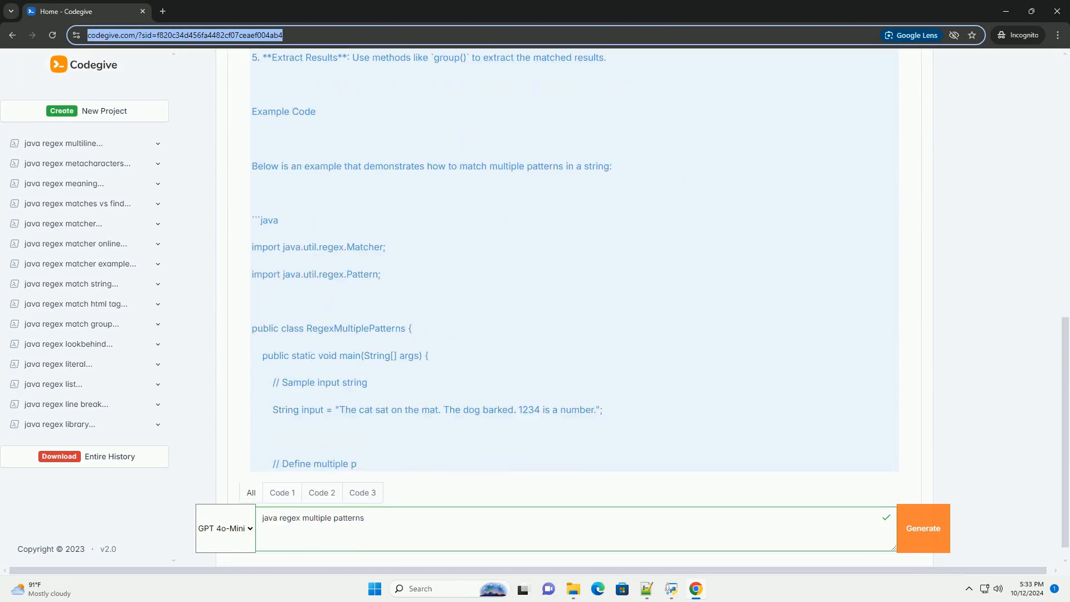
{"action": "scroll", "scroll_direction": "down", "scroll_amount": 3}
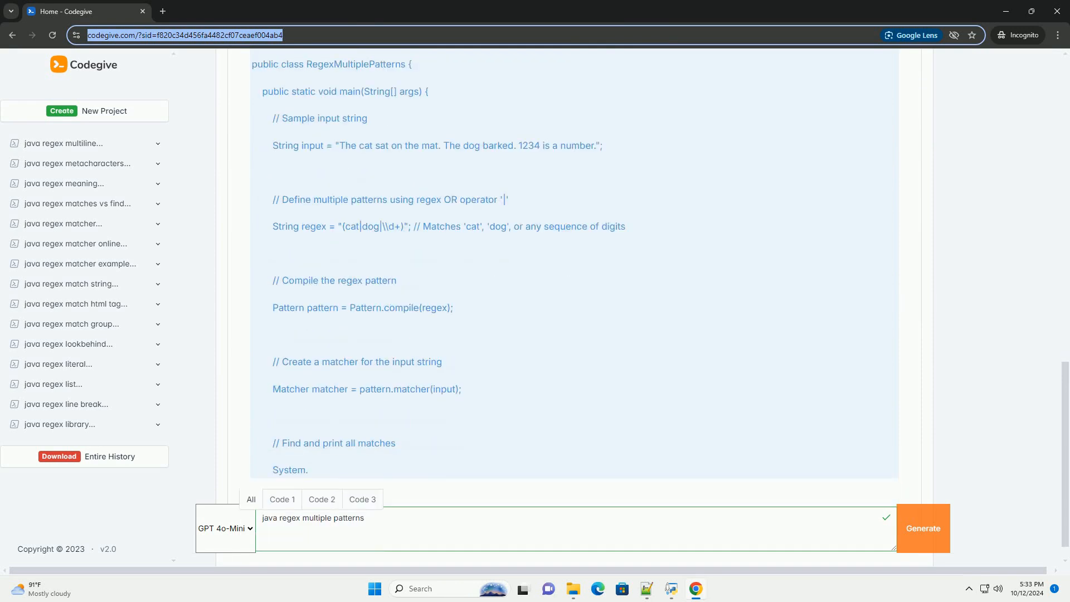
{"action": "scroll", "scroll_direction": "down", "scroll_amount": 3}
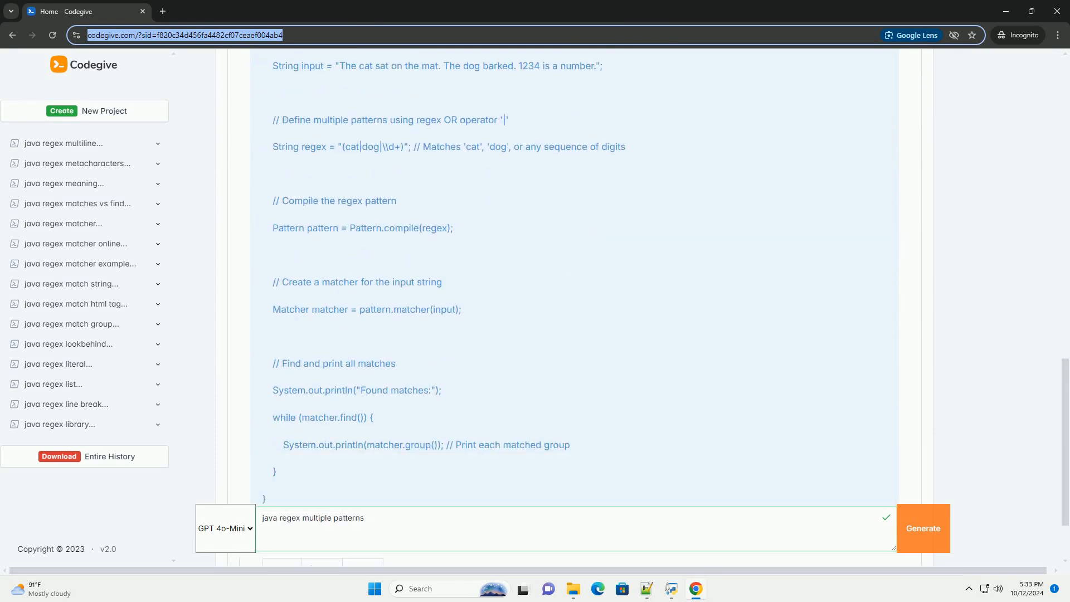
{"action": "scroll", "scroll_direction": "down", "scroll_amount": 3}
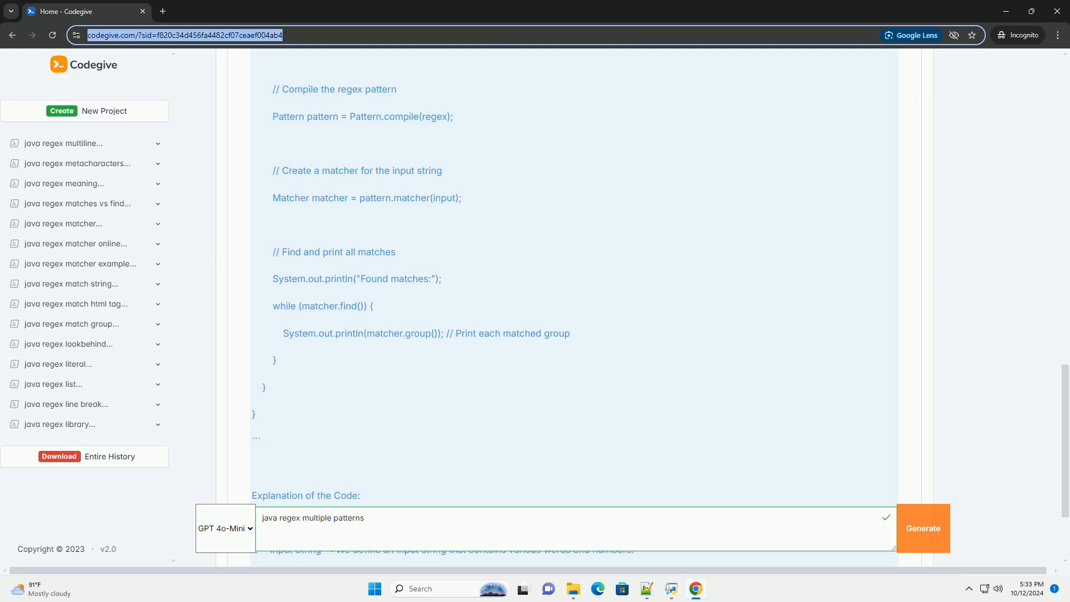
{"action": "scroll", "scroll_direction": "down", "scroll_amount": 3}
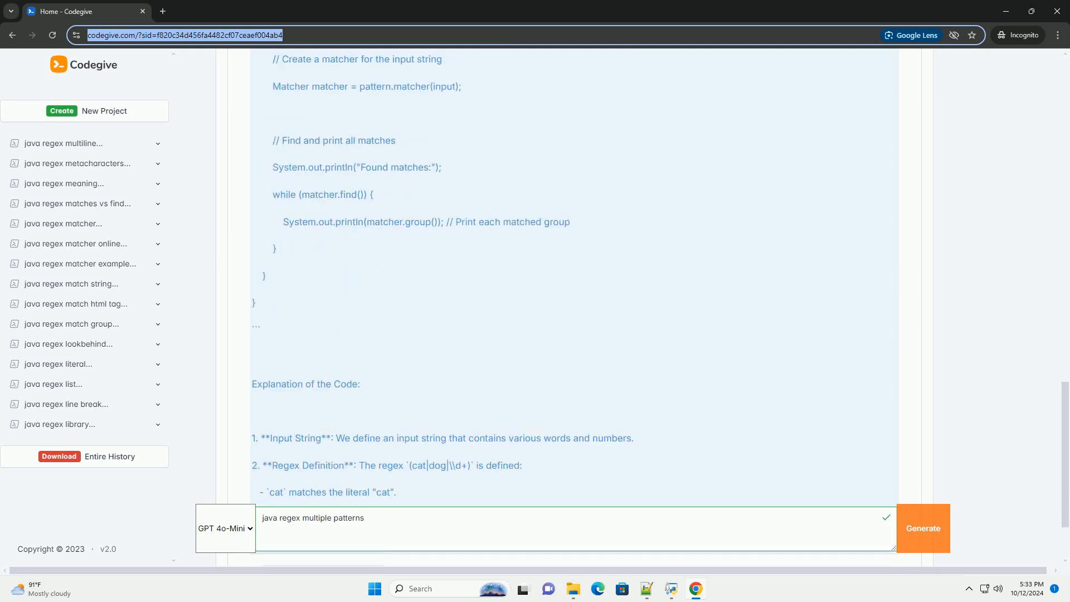
{"action": "scroll", "scroll_direction": "down", "scroll_amount": 3}
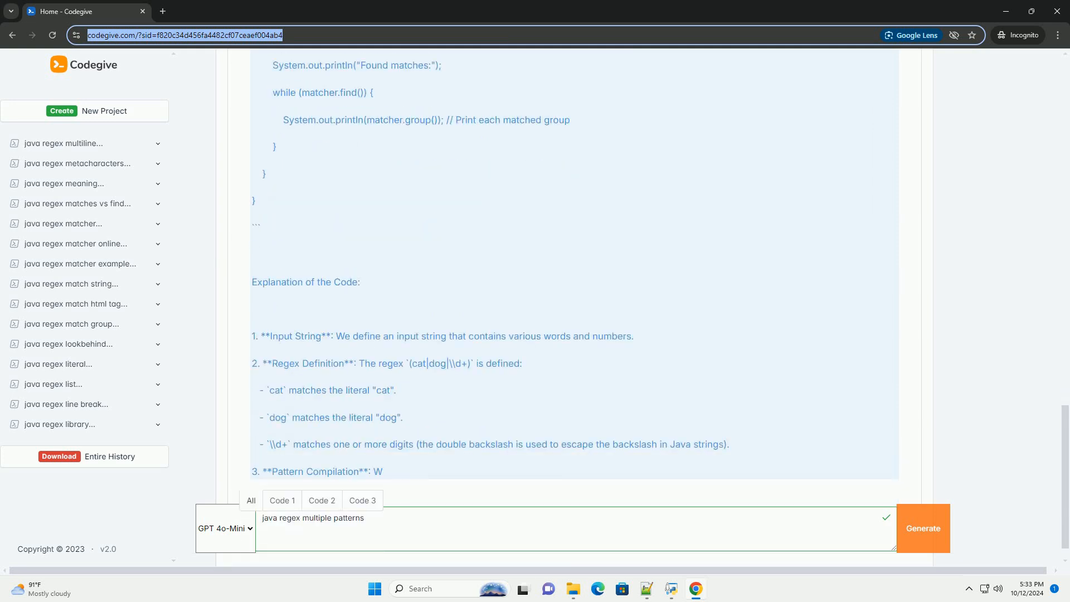
{"action": "scroll", "scroll_direction": "down", "scroll_amount": 3}
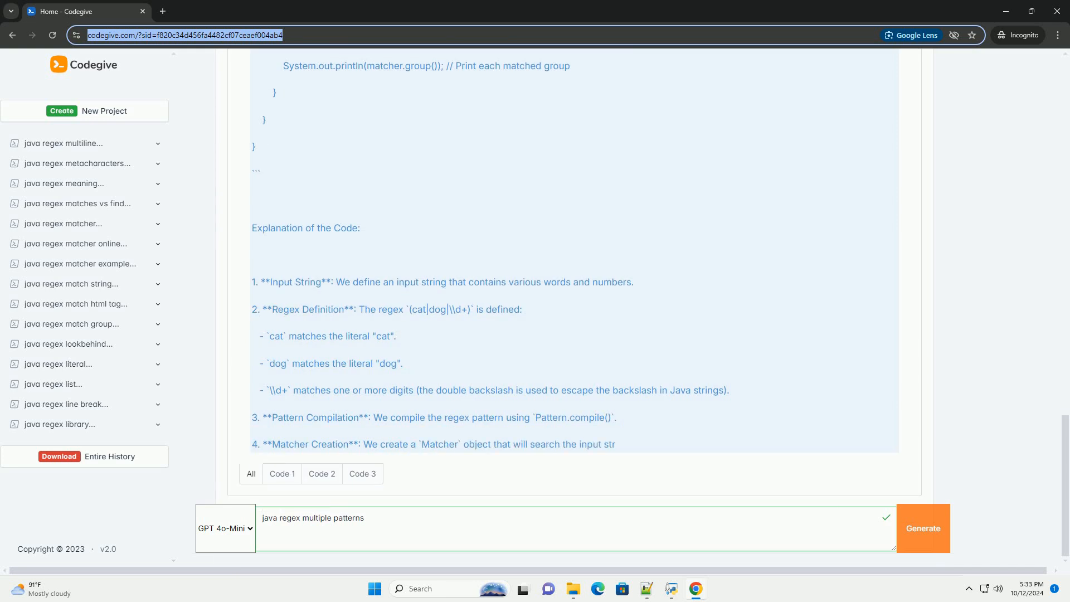
{"action": "scroll", "scroll_direction": "down", "scroll_amount": 3}
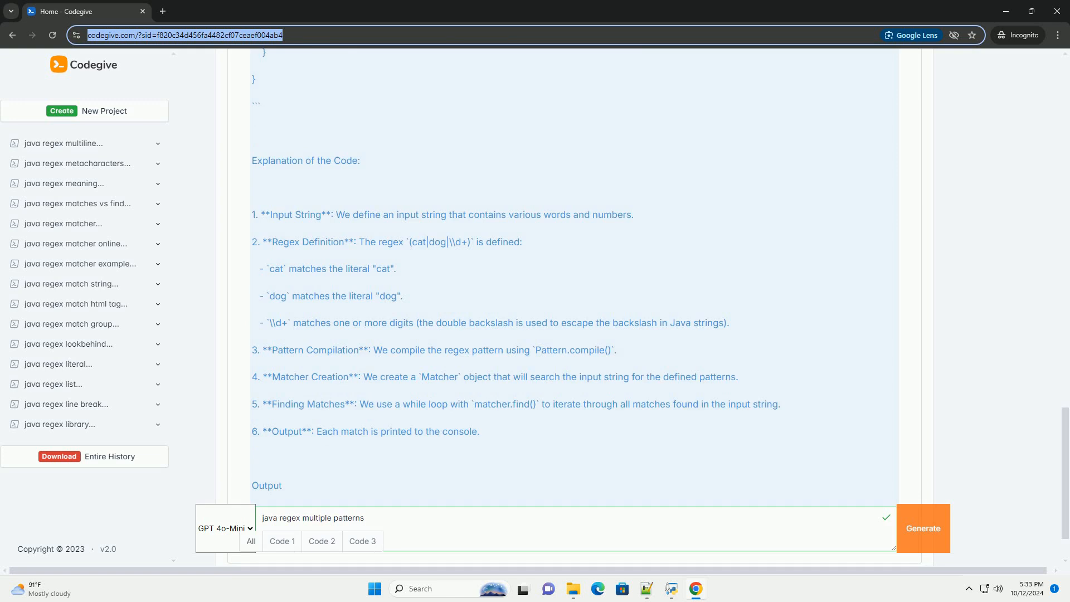
{"action": "scroll", "scroll_direction": "down", "scroll_amount": 3}
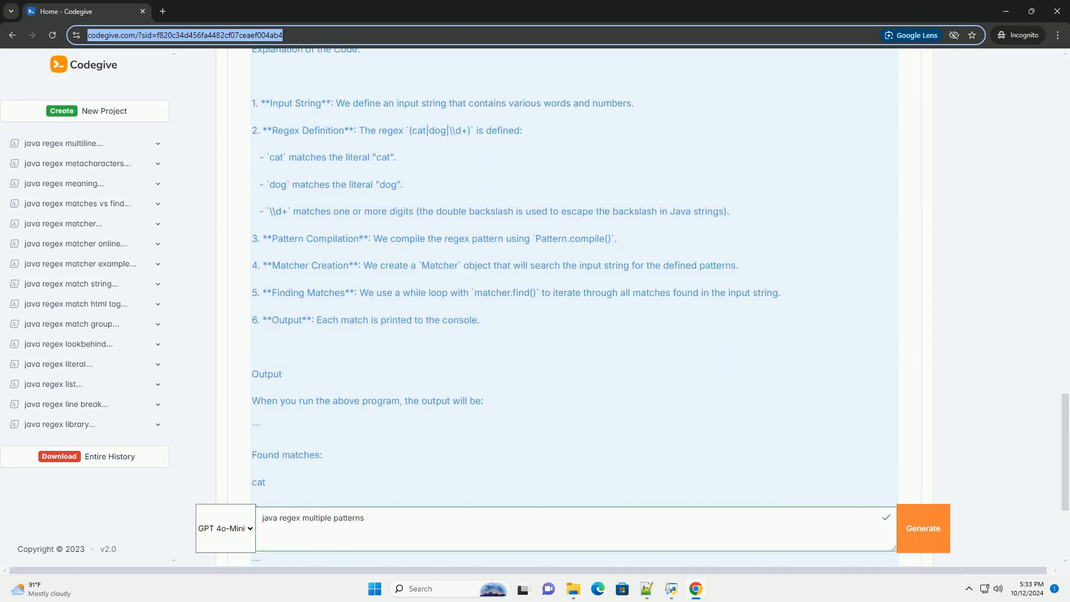
{"action": "scroll", "scroll_direction": "down", "scroll_amount": 3}
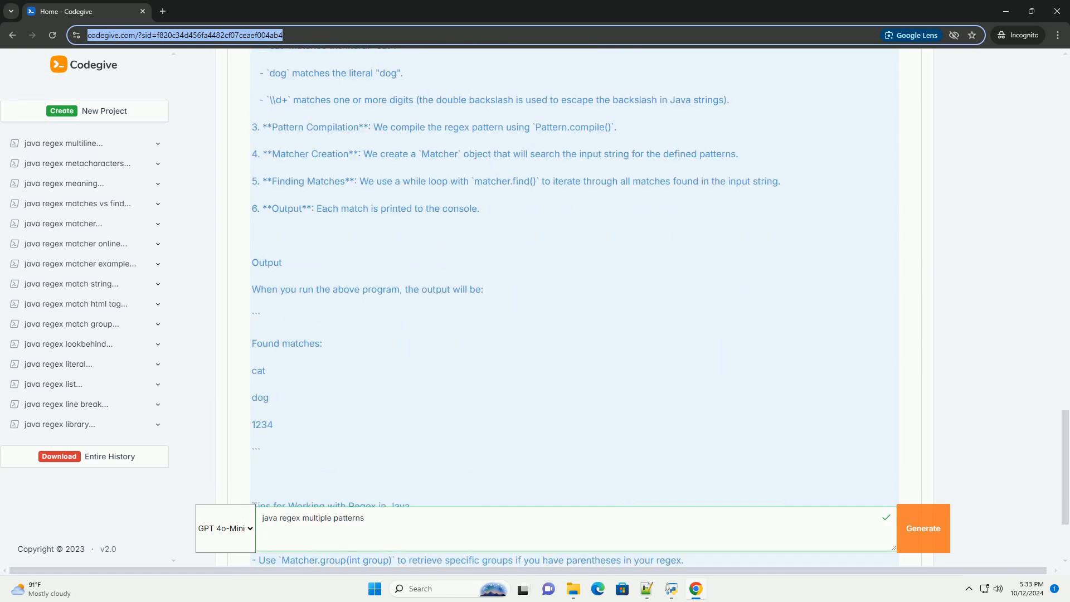
{"action": "scroll", "scroll_direction": "down", "scroll_amount": 3}
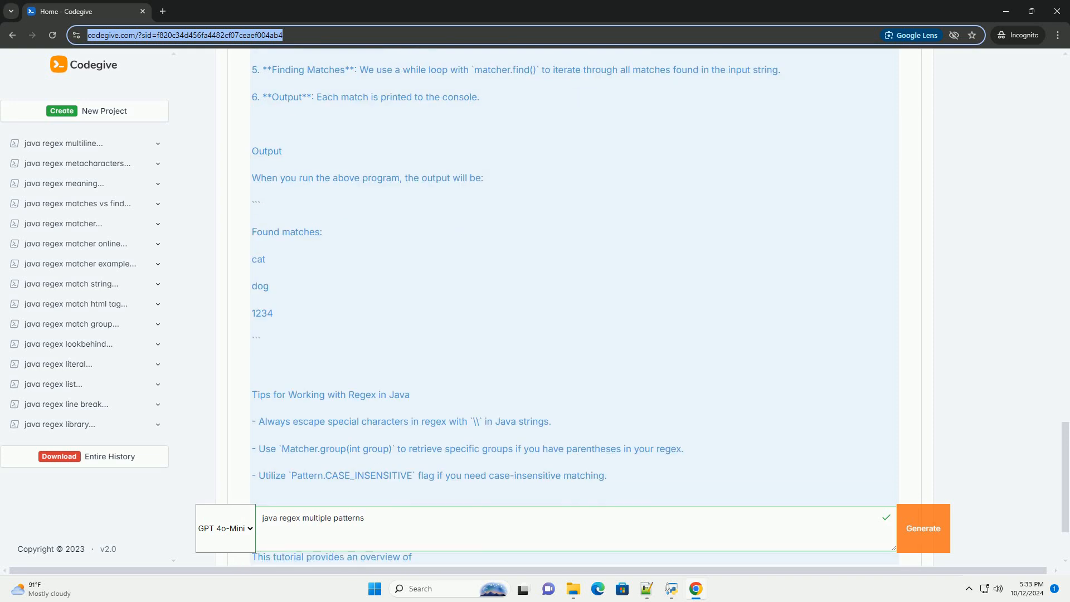
{"action": "scroll", "scroll_direction": "down", "scroll_amount": 3}
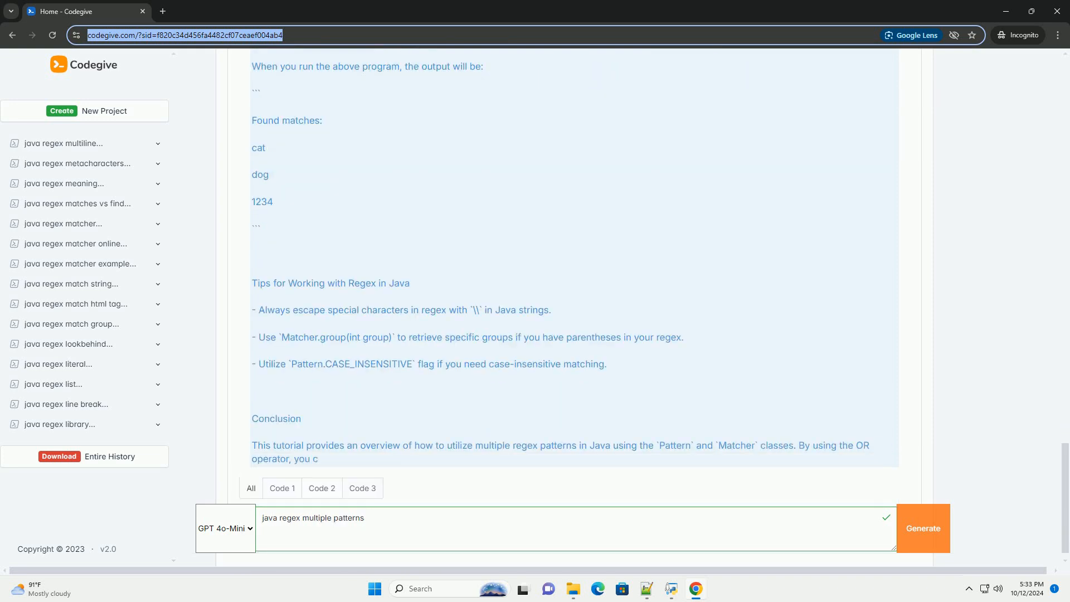